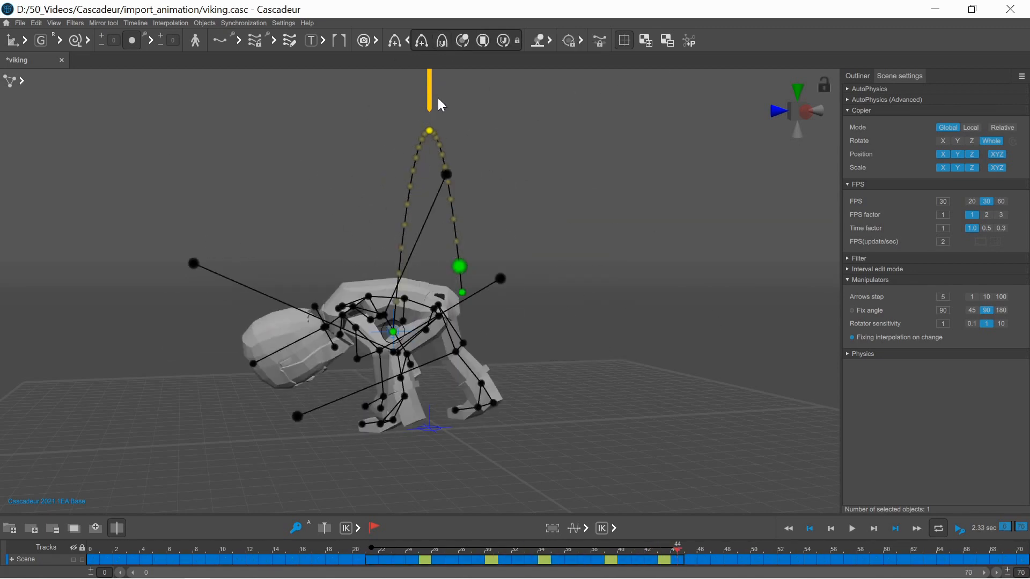
# - Show the viking rig's joint hierarchy in Cascadeur's Outliner panel
pyautogui.click(657, 559)
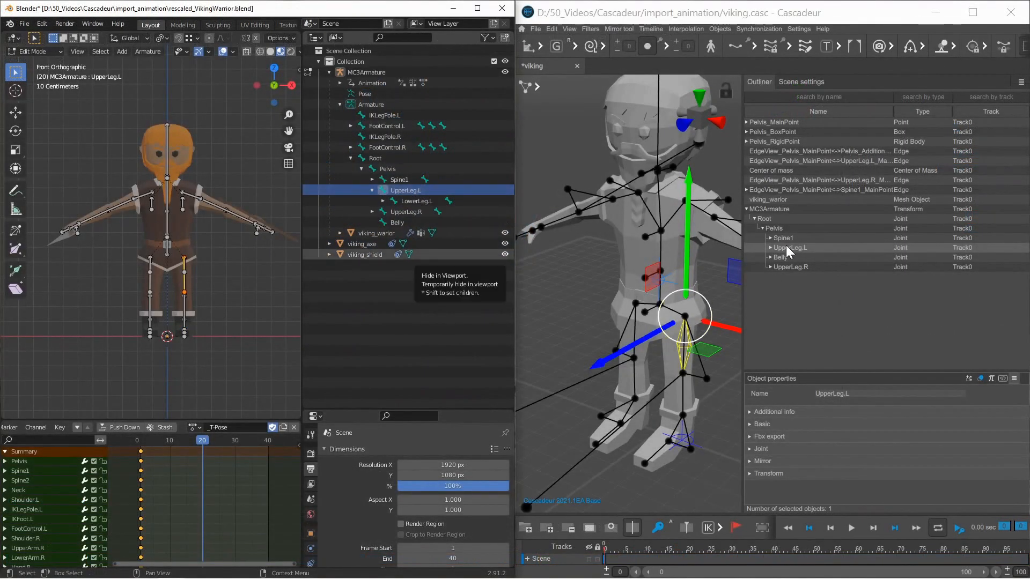
# - Expand the bones under Blender's left upper leg and maximize the Blender window
pyautogui.click(383, 200)
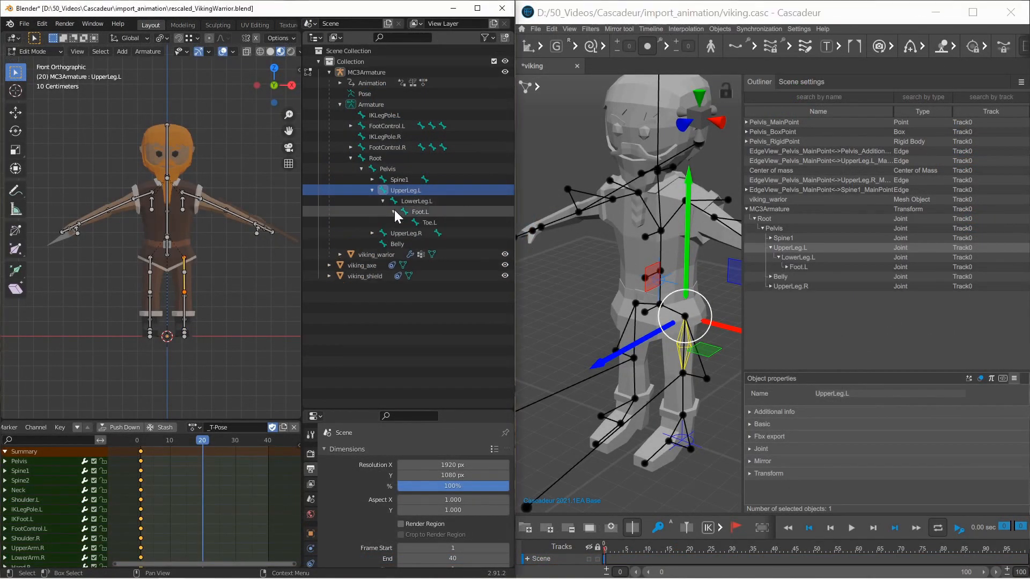
pyautogui.click(800, 276)
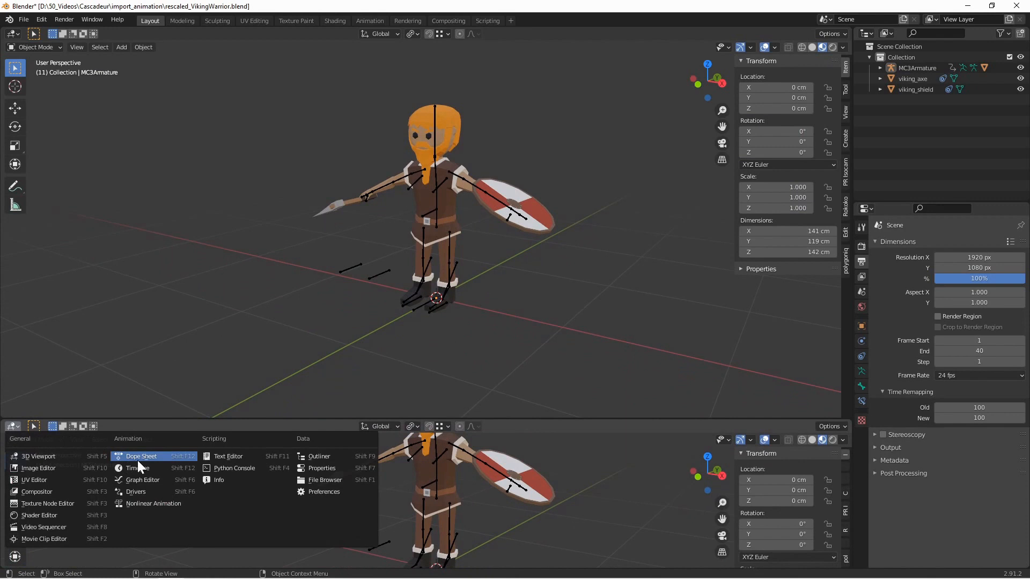
# - Switch the lower viewport to the Action Editor and load the axe_attack action
pyautogui.click(140, 456)
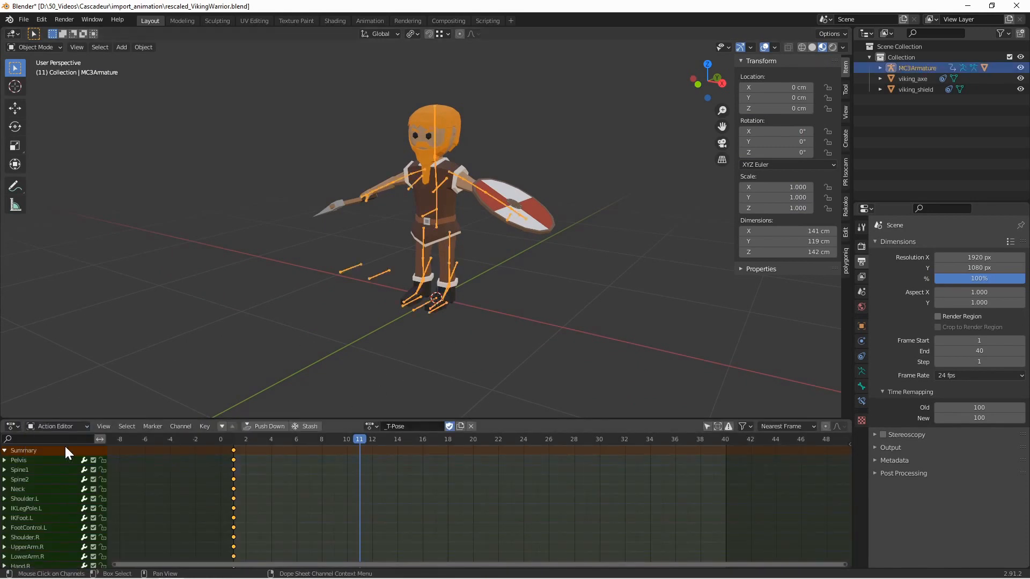
pyautogui.click(371, 427)
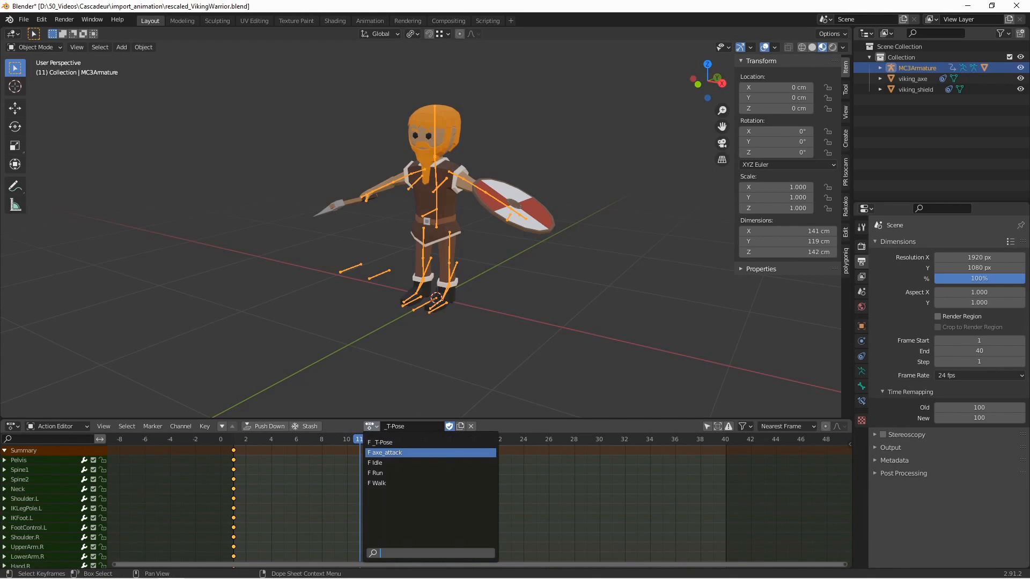
pyautogui.click(384, 453)
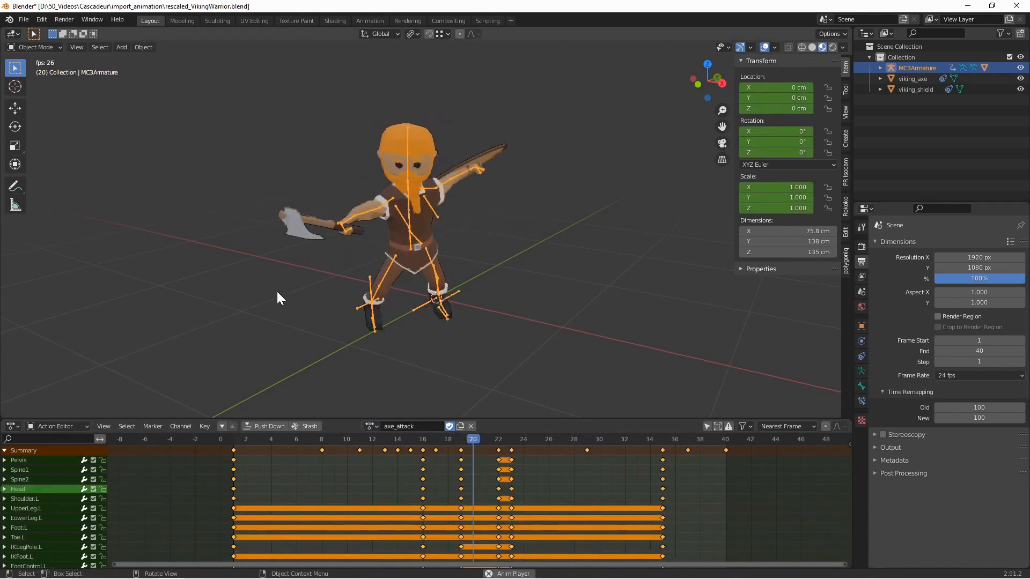
pyautogui.click(23, 19)
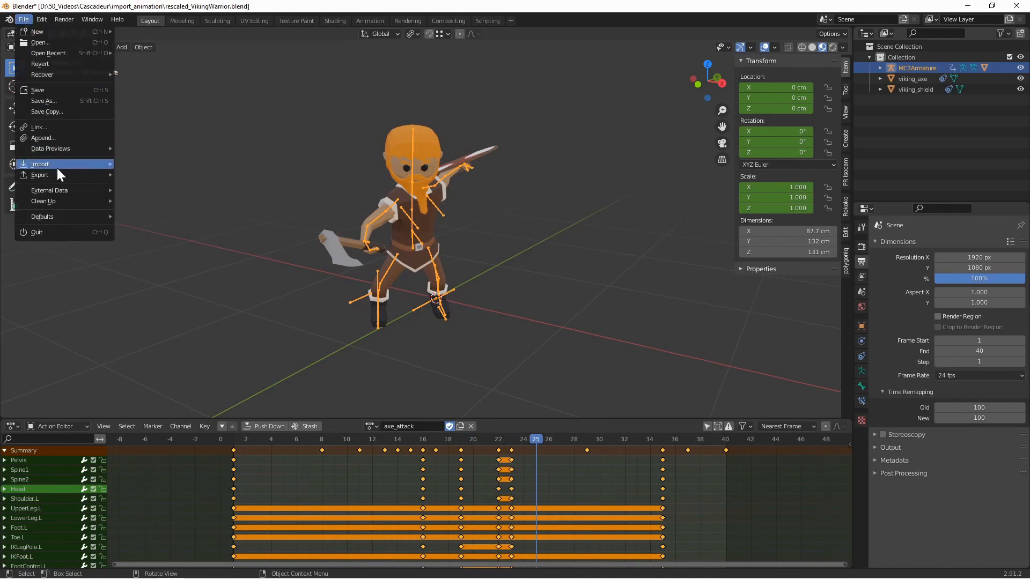
# - Export selected objects as attack_24_fps.fbx without NLA strips, all actions or forced start/end keys
pyautogui.click(40, 175)
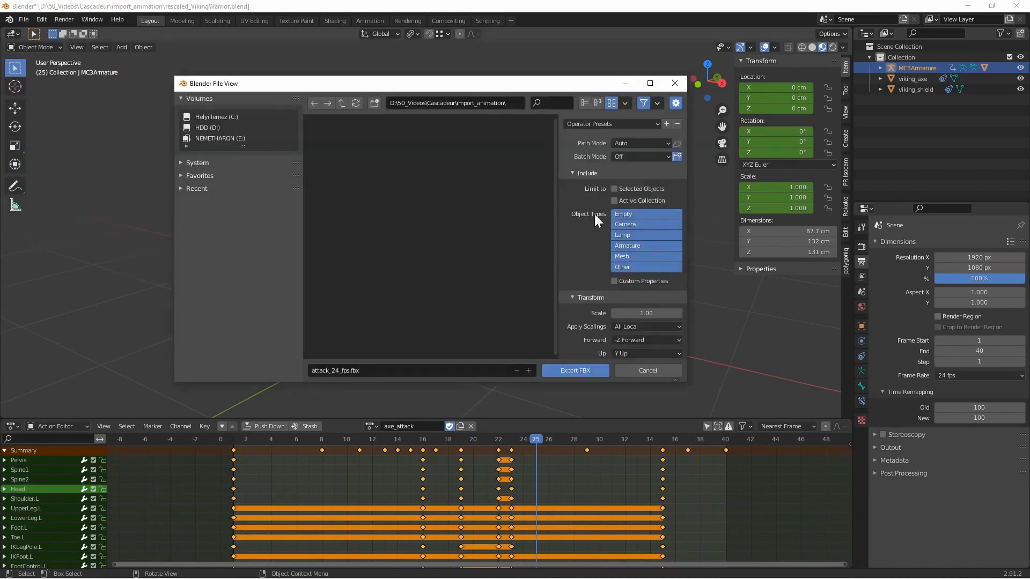
pyautogui.click(614, 188)
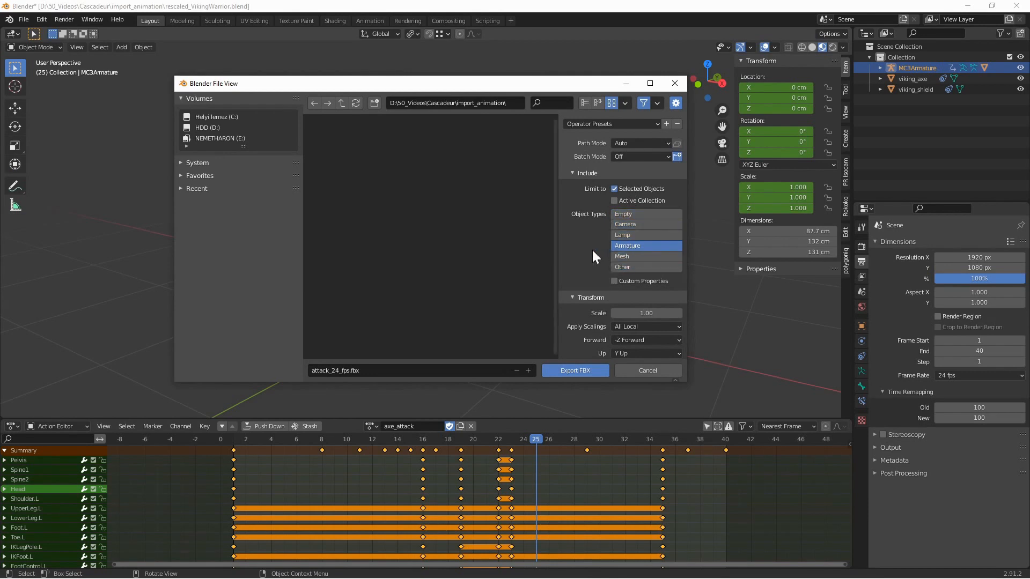
pyautogui.scroll(-3)
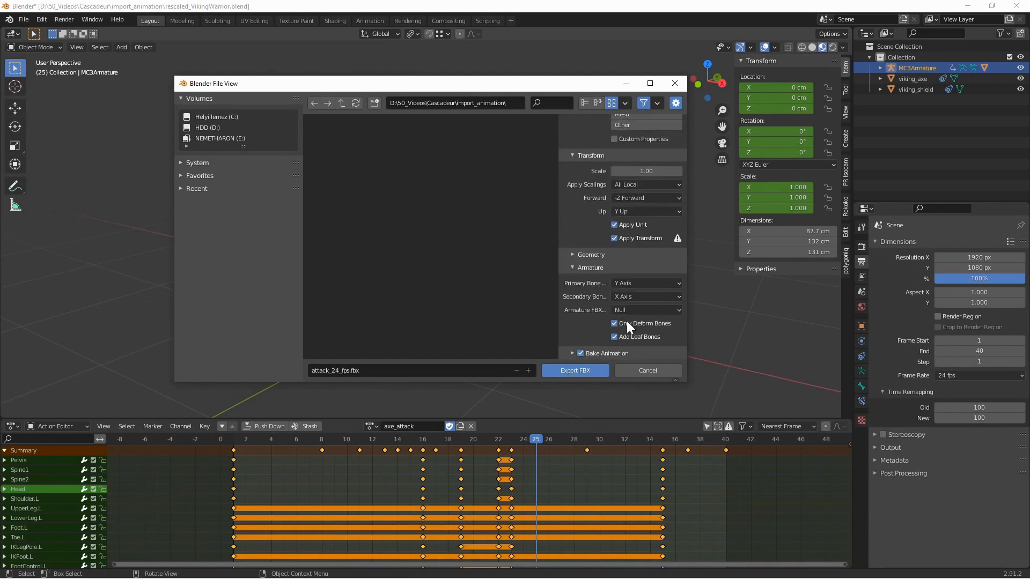
pyautogui.scroll(-3)
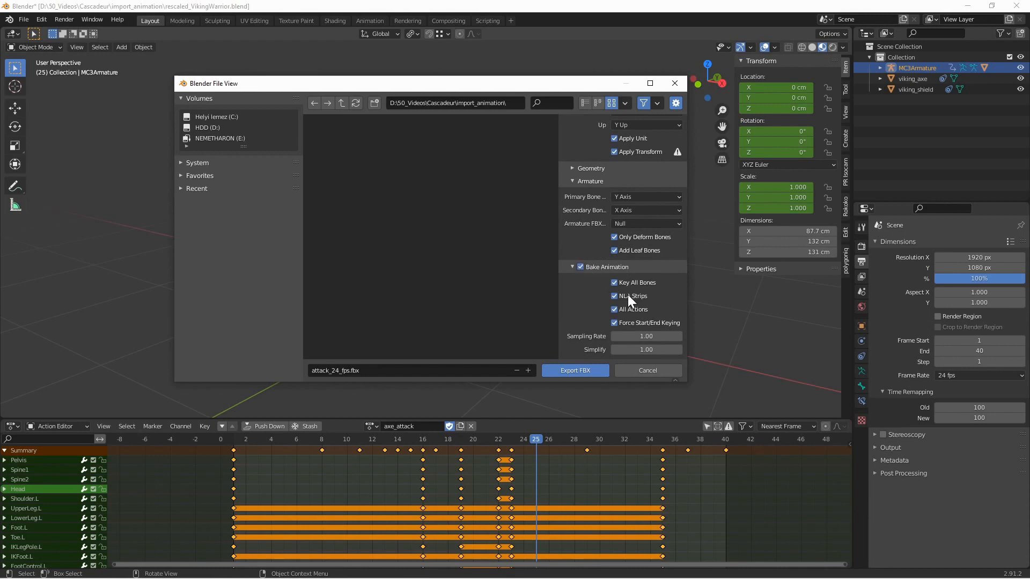
pyautogui.click(614, 296)
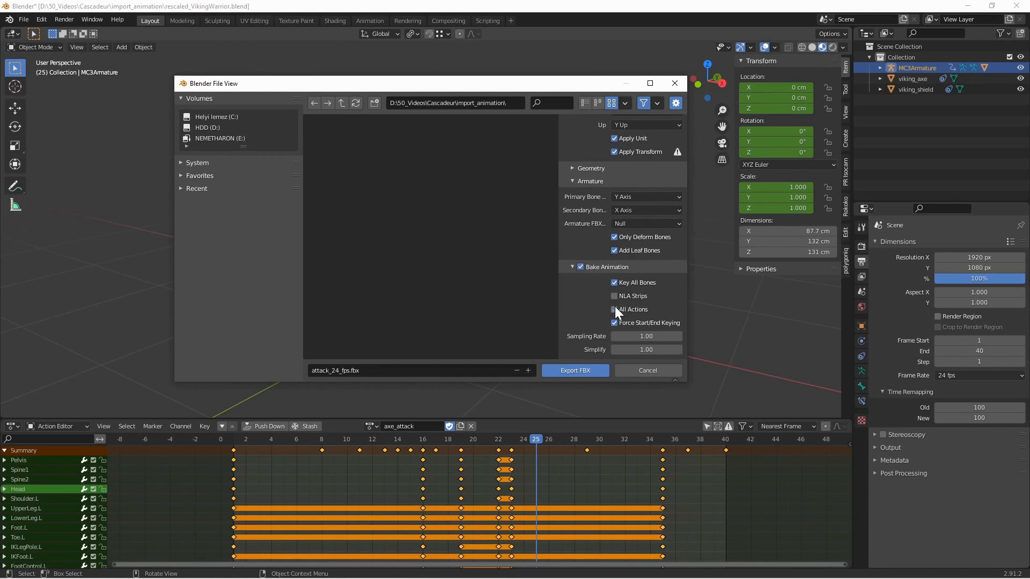
pyautogui.click(614, 310)
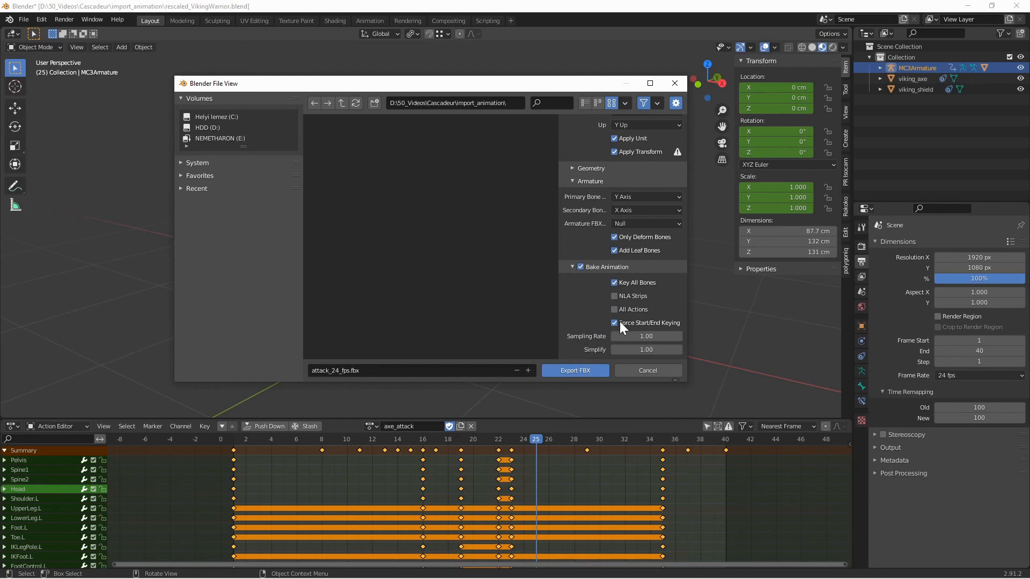
pyautogui.click(613, 323)
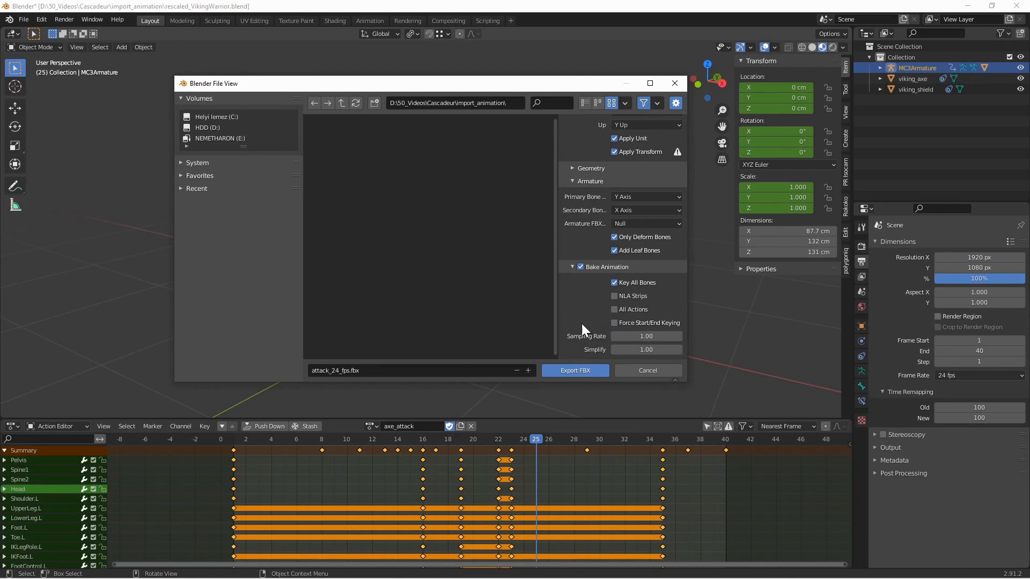
pyautogui.moveTo(537, 384)
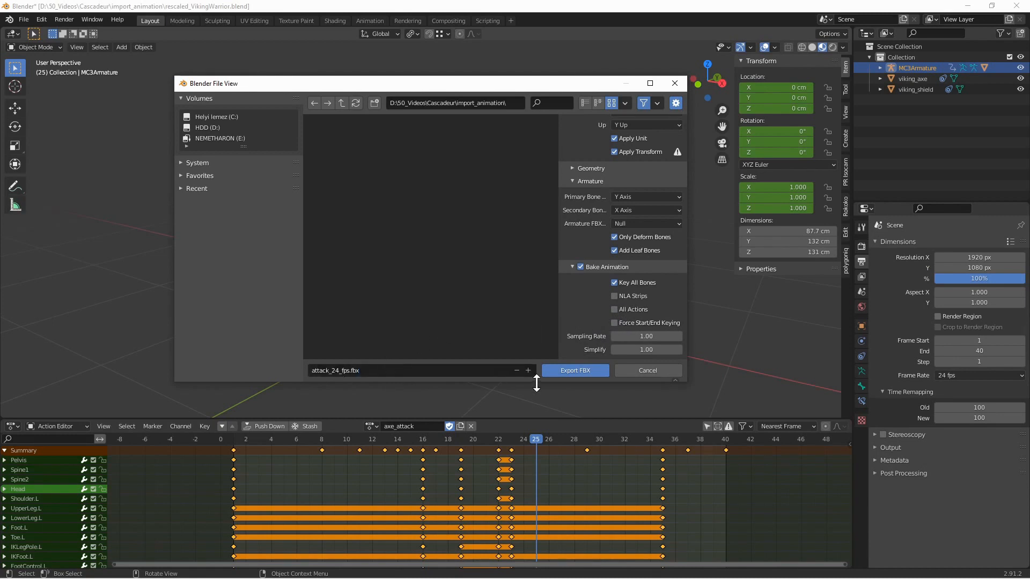
pyautogui.click(573, 370)
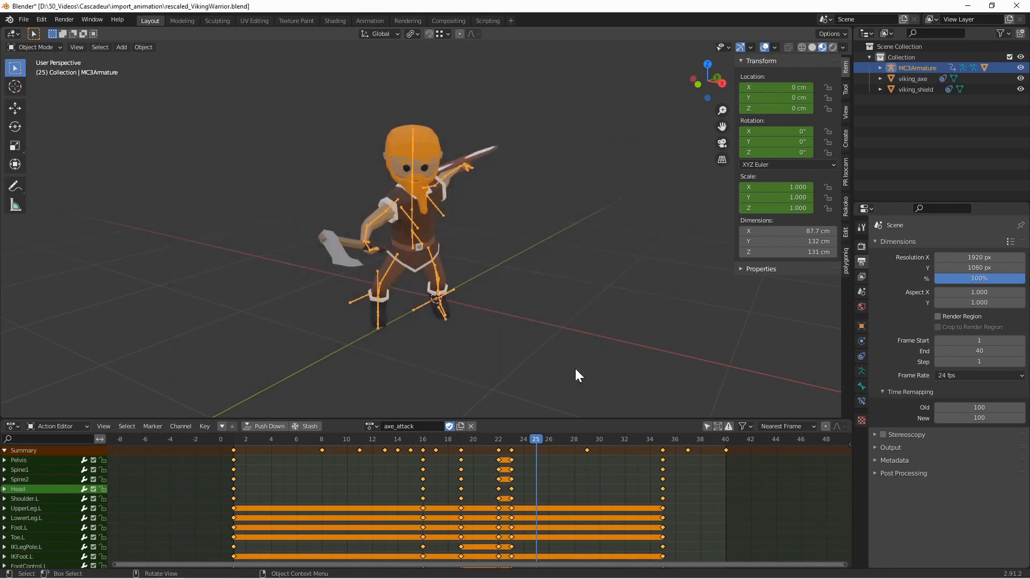
pyautogui.moveTo(535, 375)
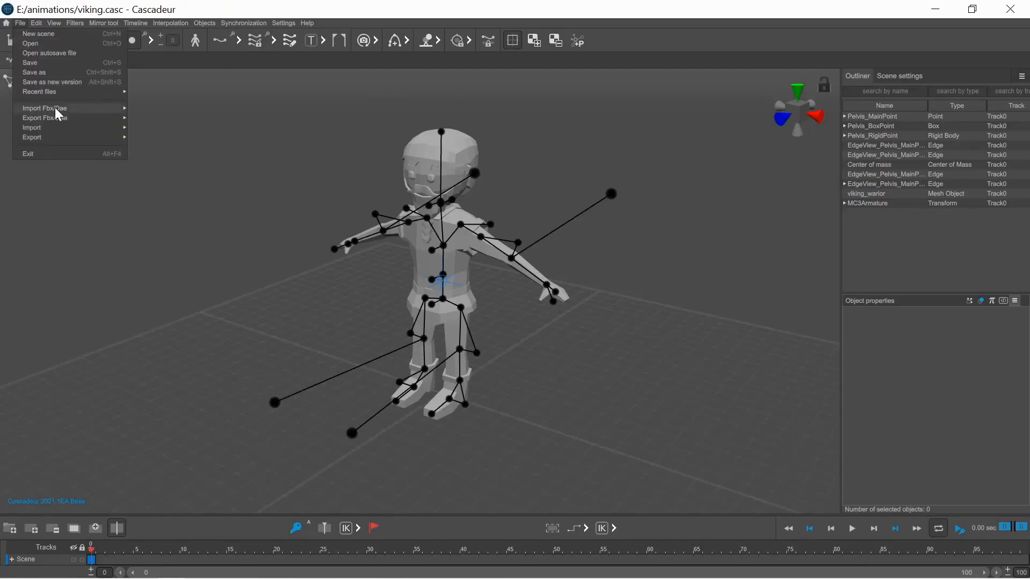
# - Import attack_24_fps.fbx onto the viking rig and dismiss the 30 vs 24 fps warning
pyautogui.click(44, 108)
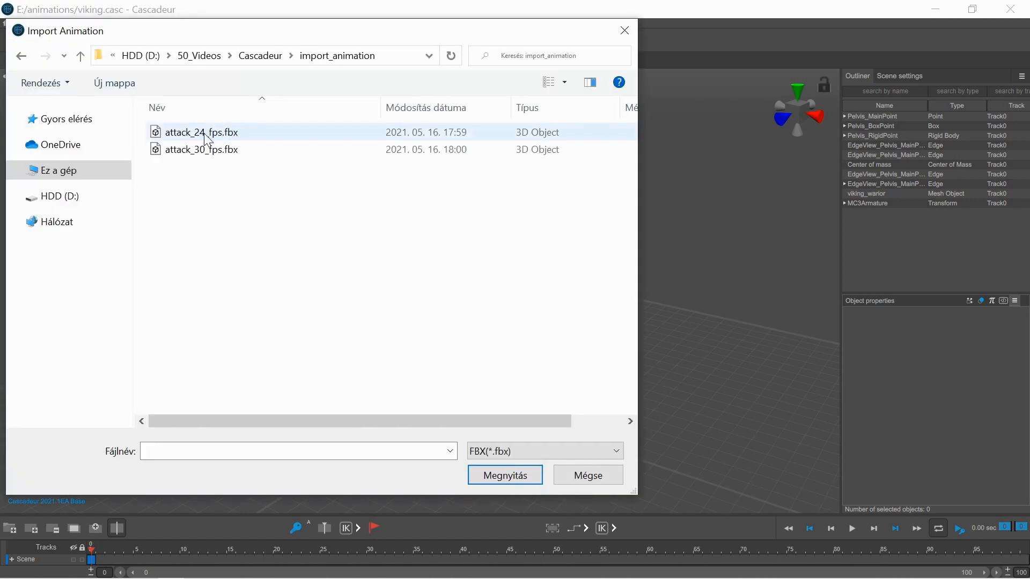
pyautogui.click(202, 132)
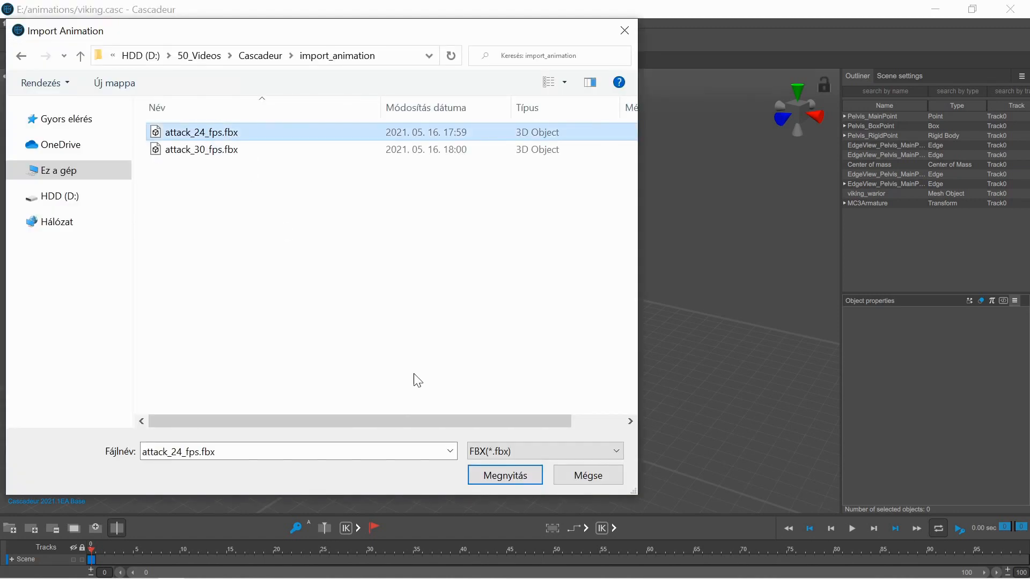
pyautogui.click(504, 474)
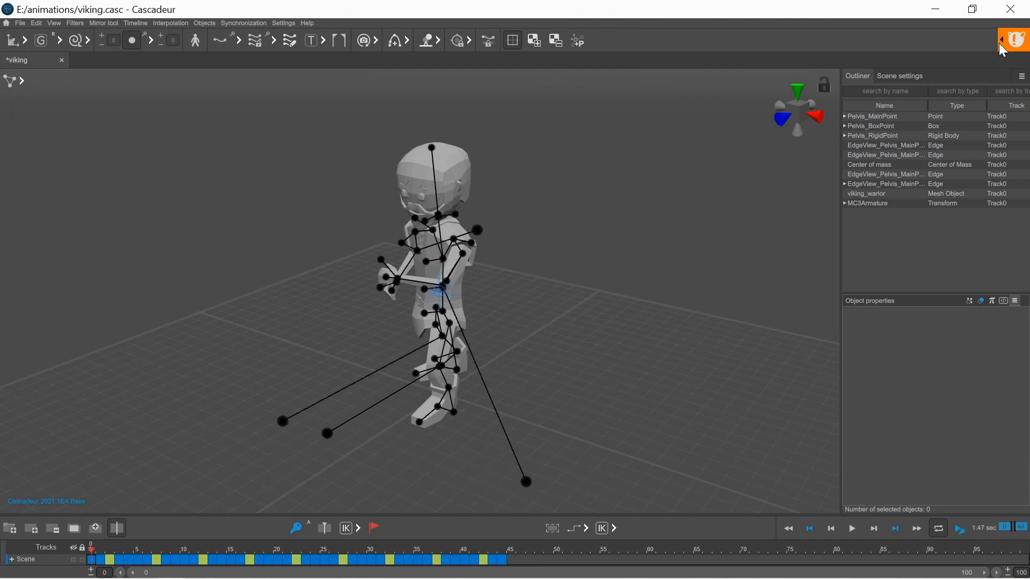
pyautogui.click(1014, 39)
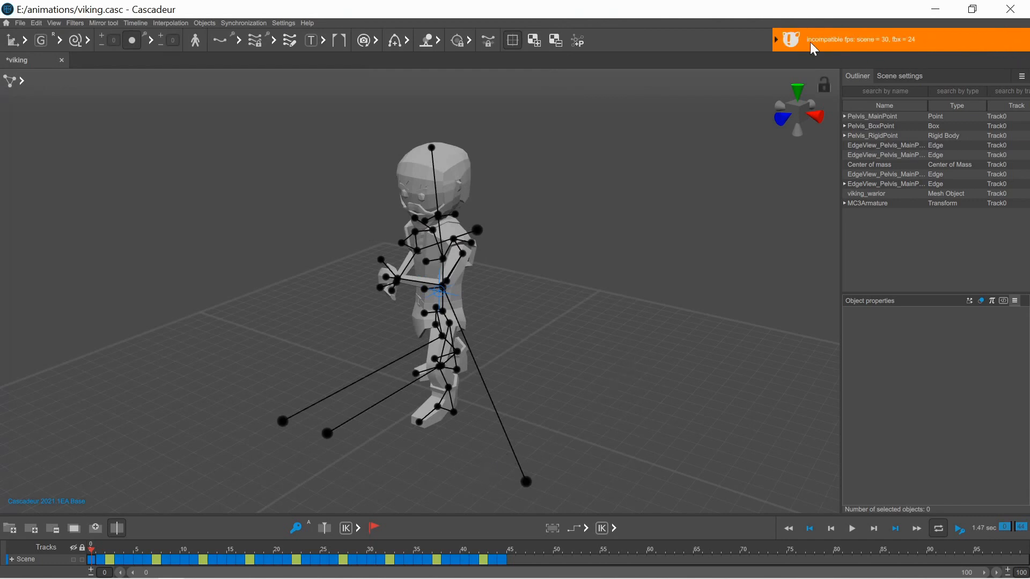
pyautogui.click(899, 76)
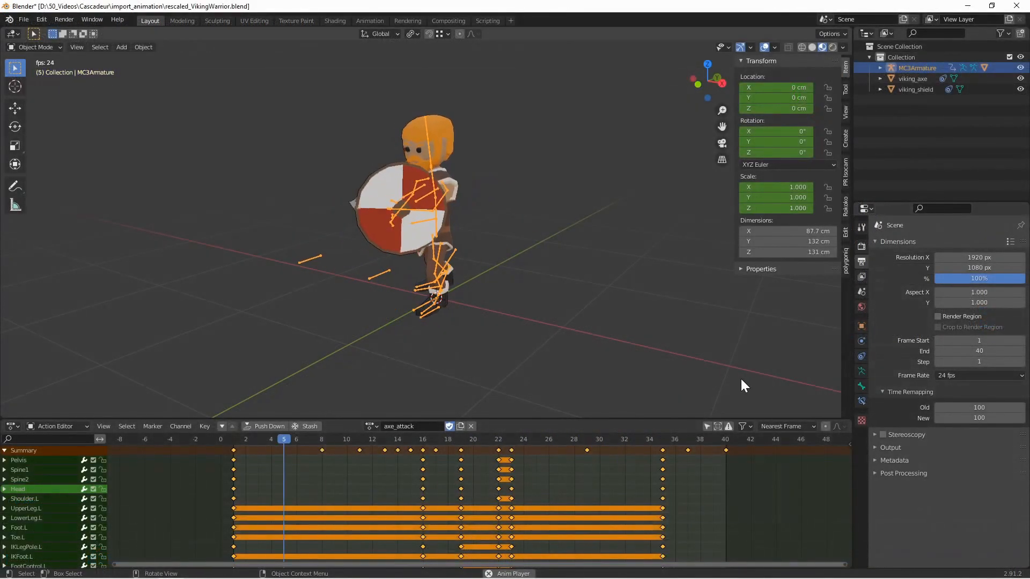
# - Choose a new scene frame rate from Blender's Frame Rate dropdown
pyautogui.click(978, 375)
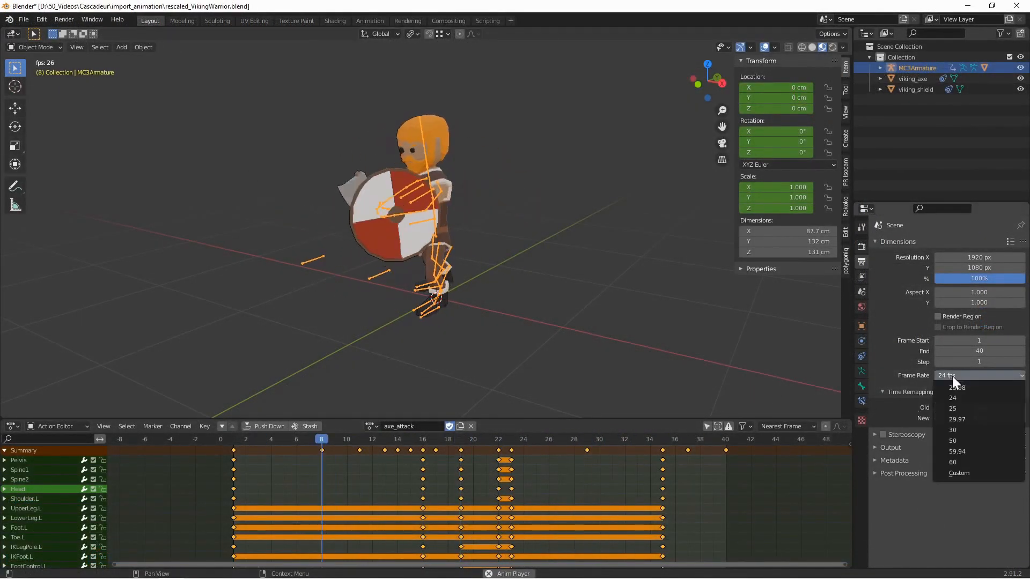
pyautogui.click(952, 430)
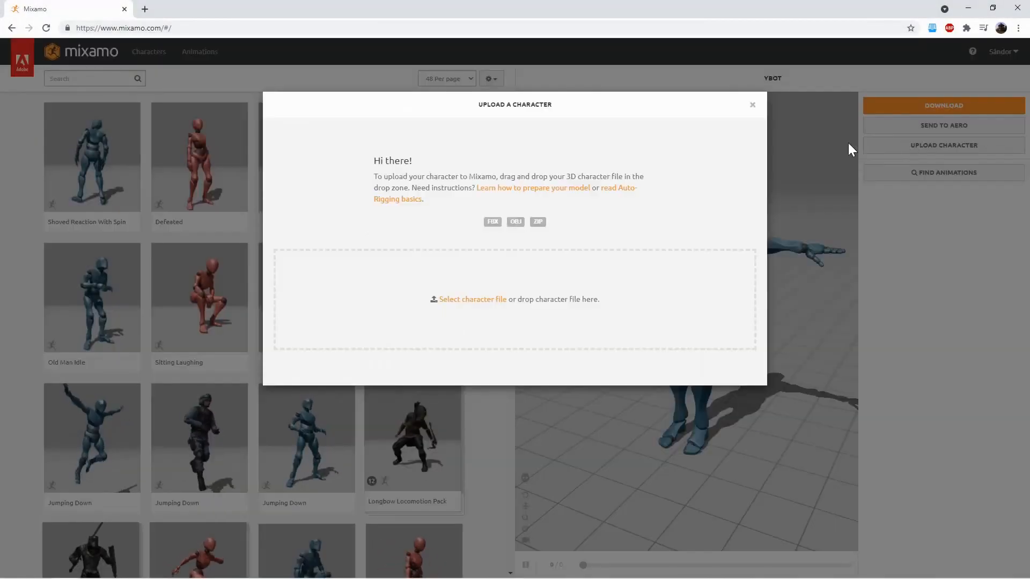
# - Upload and auto-rig the viking, then download Backflip as FBX without skin at 30 fps
pyautogui.click(472, 299)
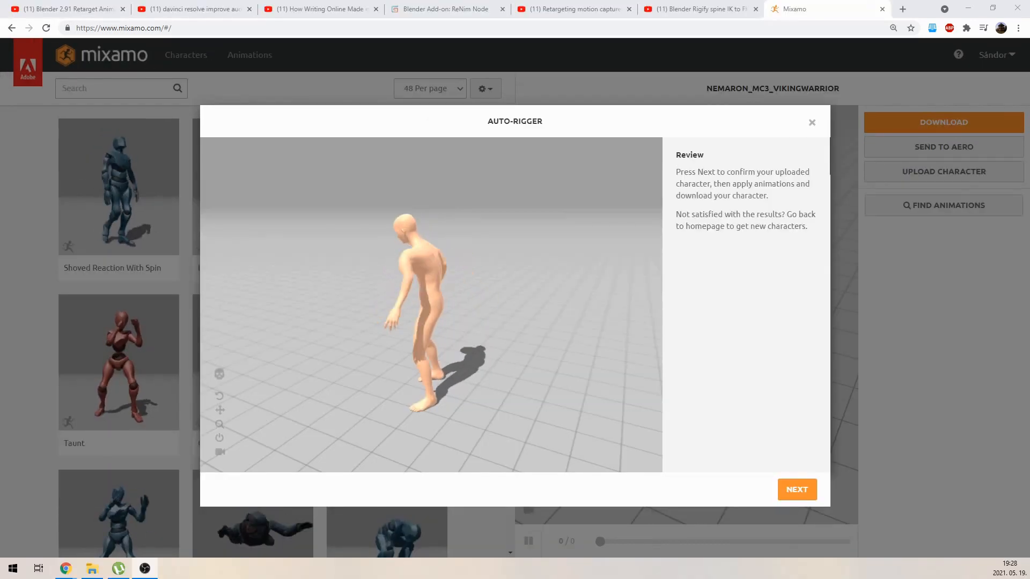
pyautogui.click(797, 489)
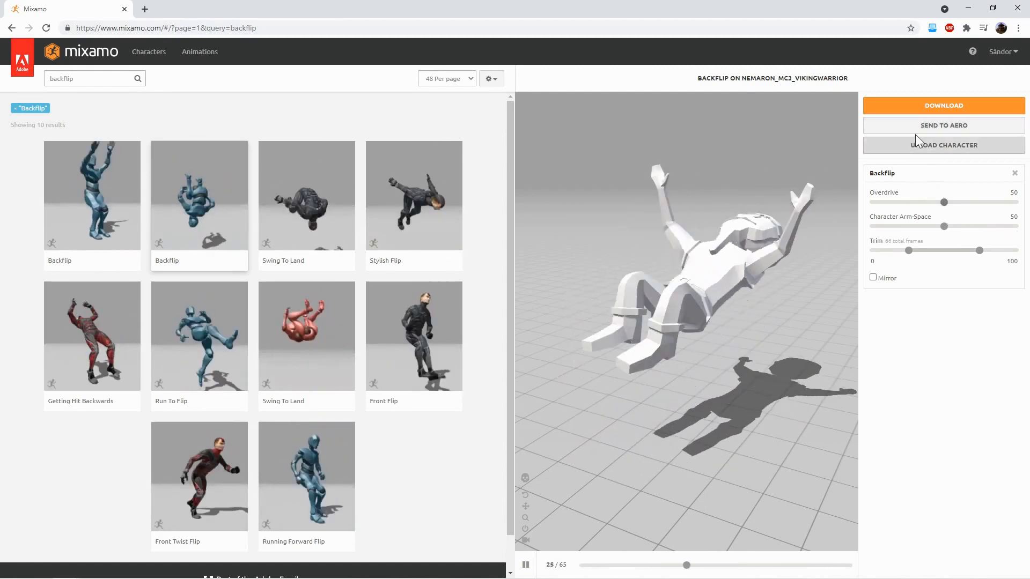
pyautogui.click(943, 105)
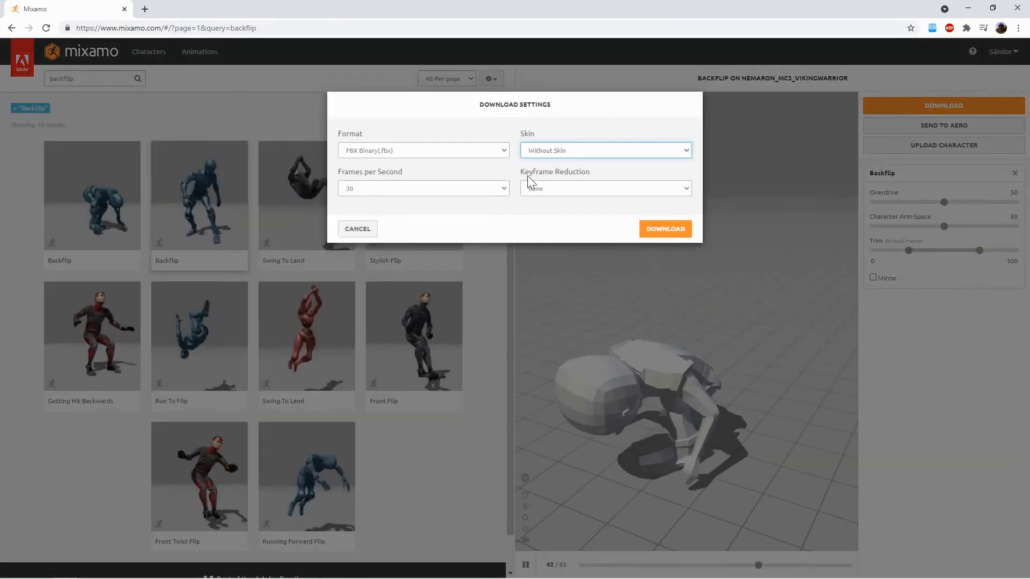
pyautogui.click(423, 189)
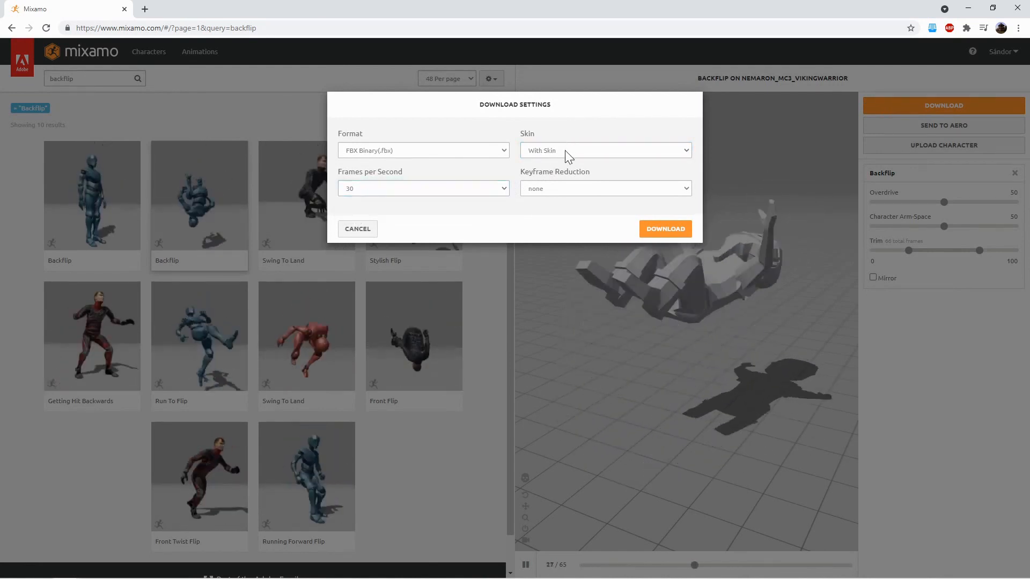
pyautogui.click(603, 150)
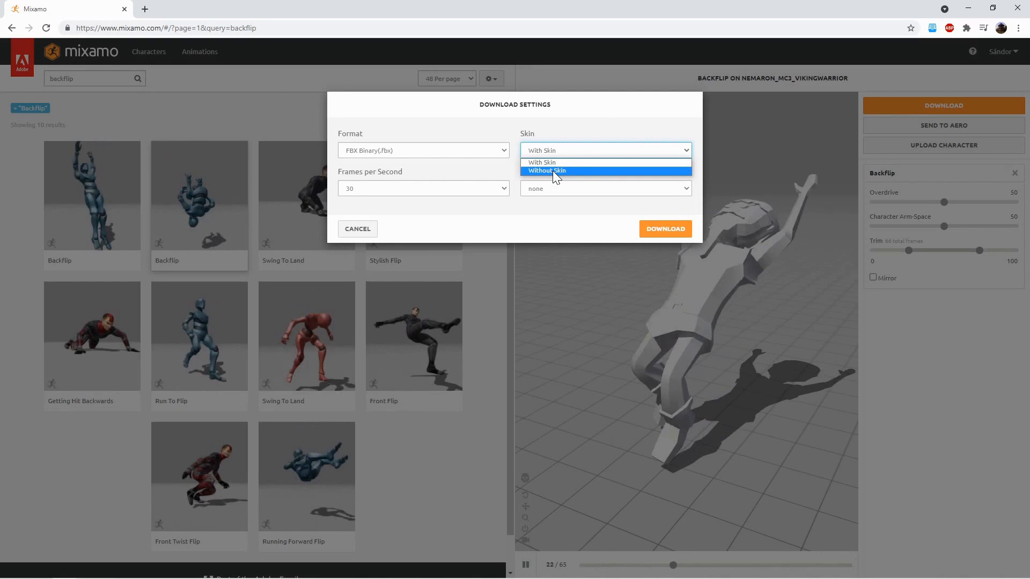
pyautogui.click(546, 171)
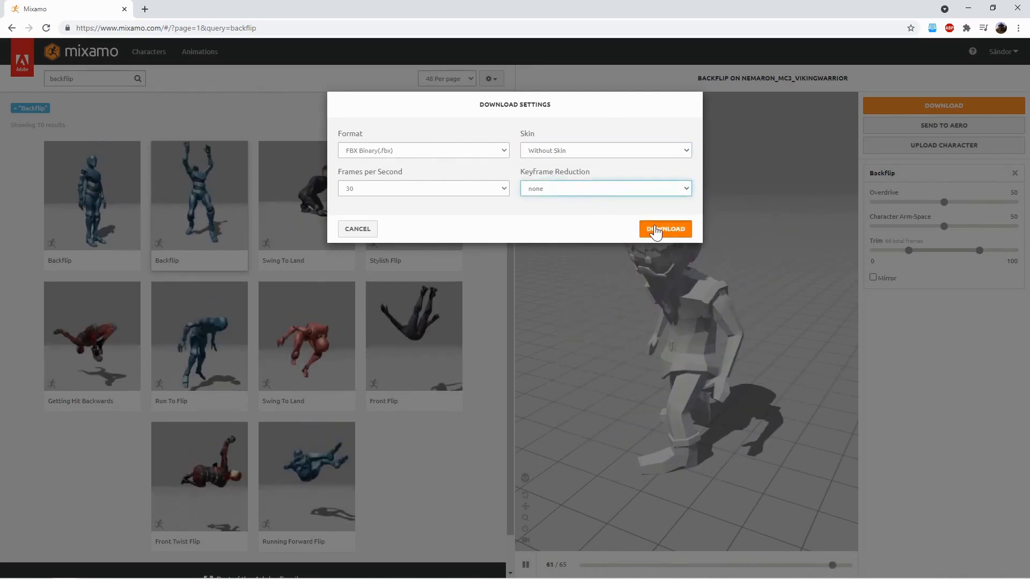
pyautogui.click(665, 228)
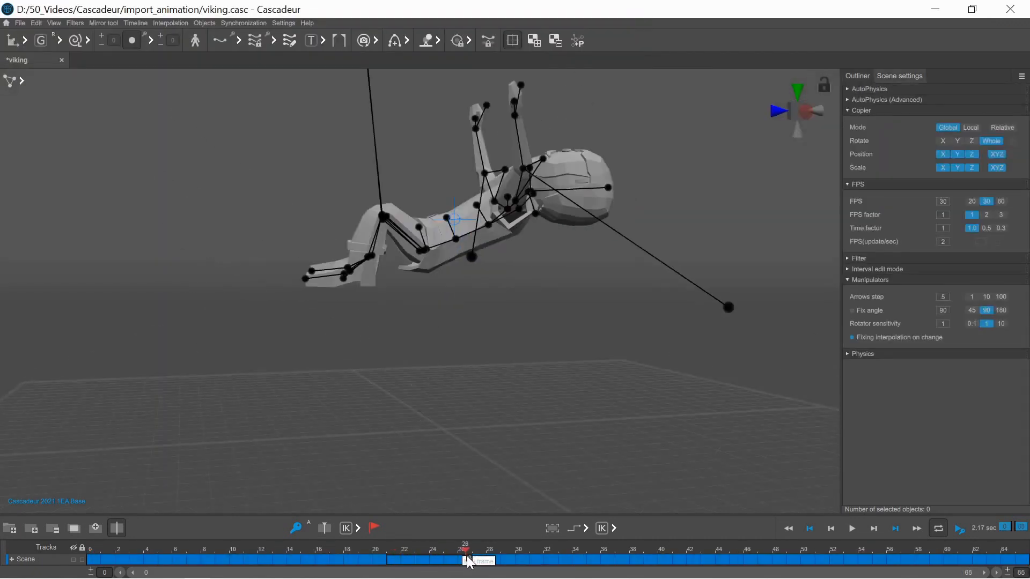
# - Scrub the backflip timeline and jump back to an earlier frame to inspect poses
pyautogui.moveTo(466, 560); pyautogui.dragTo(650, 560)
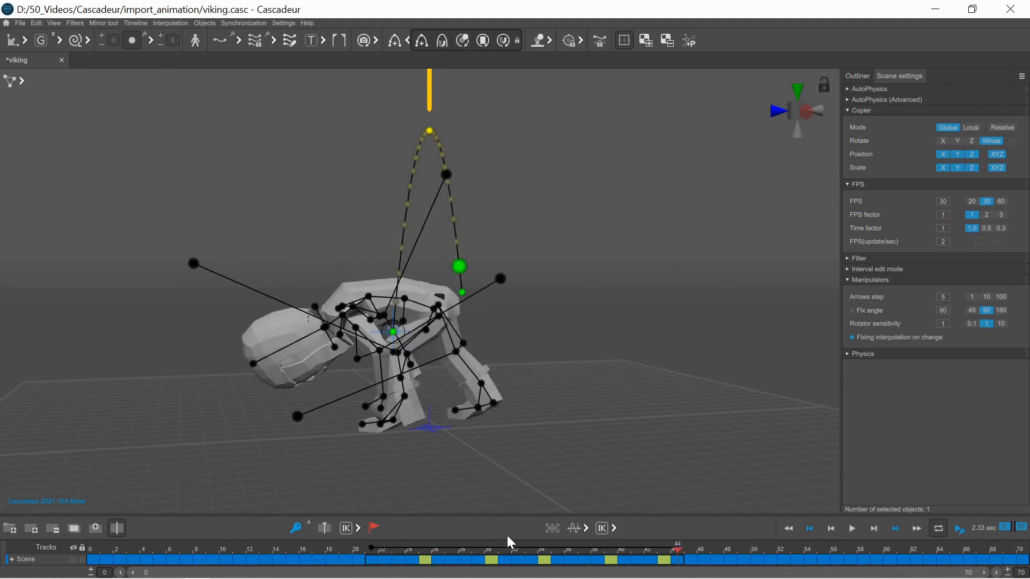
pyautogui.click(397, 550)
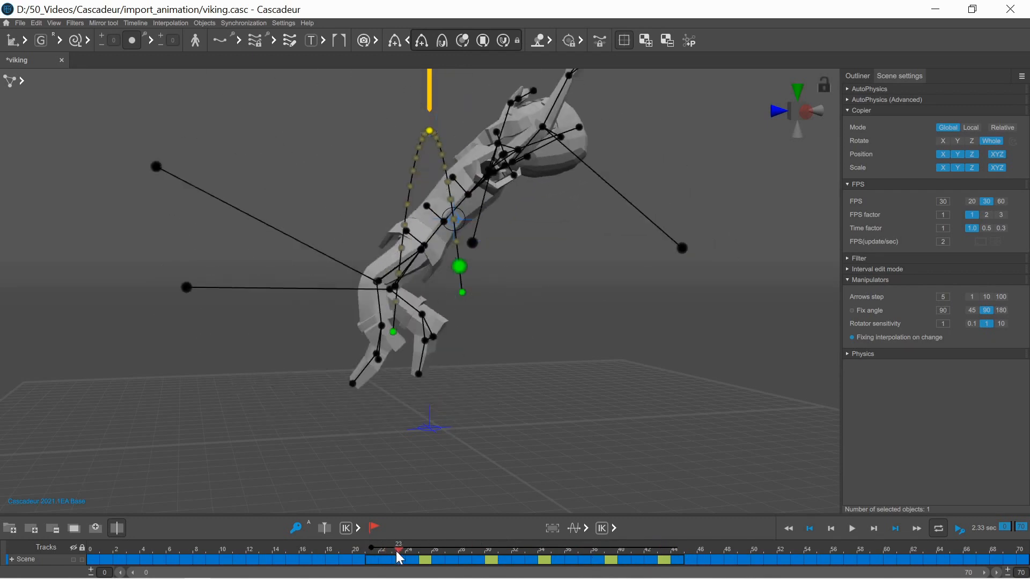